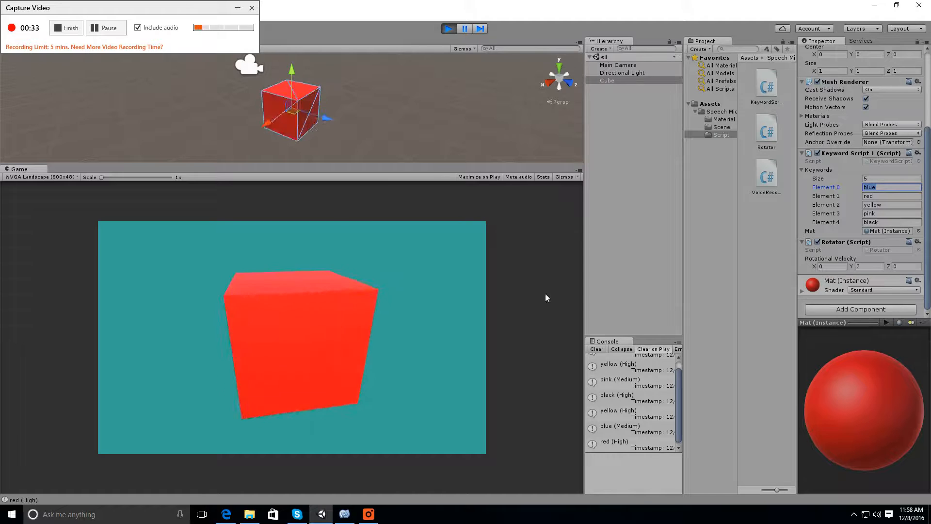
# Step: Show the timestamp and duration details of the 'blue (High)' keyword log entry
pyautogui.click(617, 373)
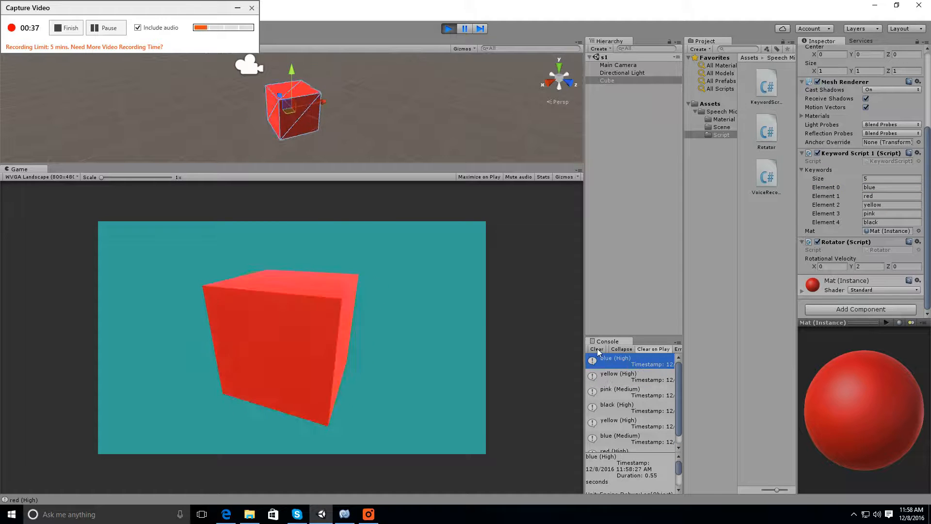
pyautogui.click(344, 514)
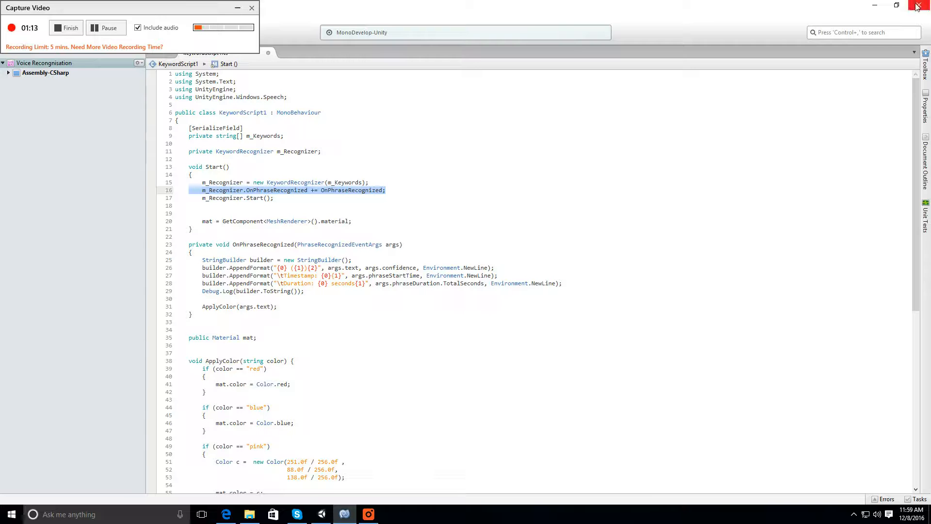
# Step: Close MonoDevelop, choosing Save and Quit for KeywordScript1.cs
pyautogui.click(918, 6)
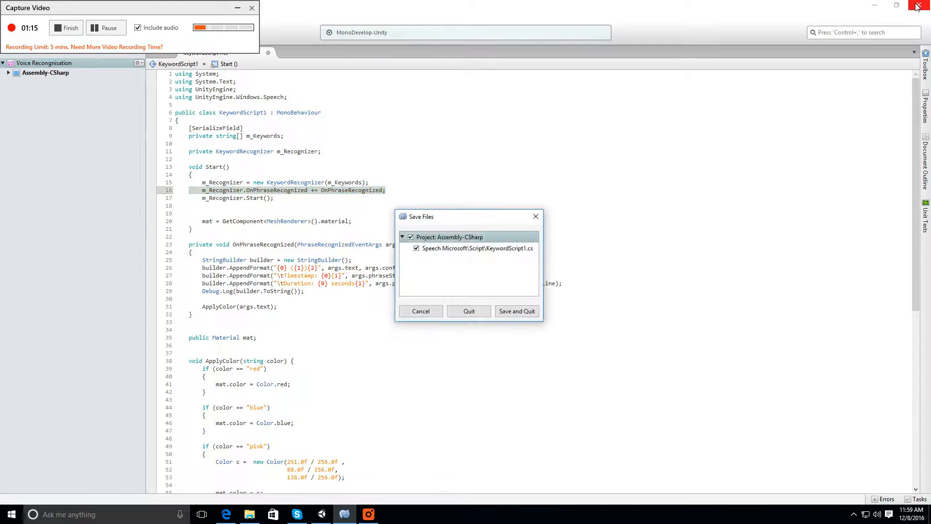
pyautogui.click(516, 311)
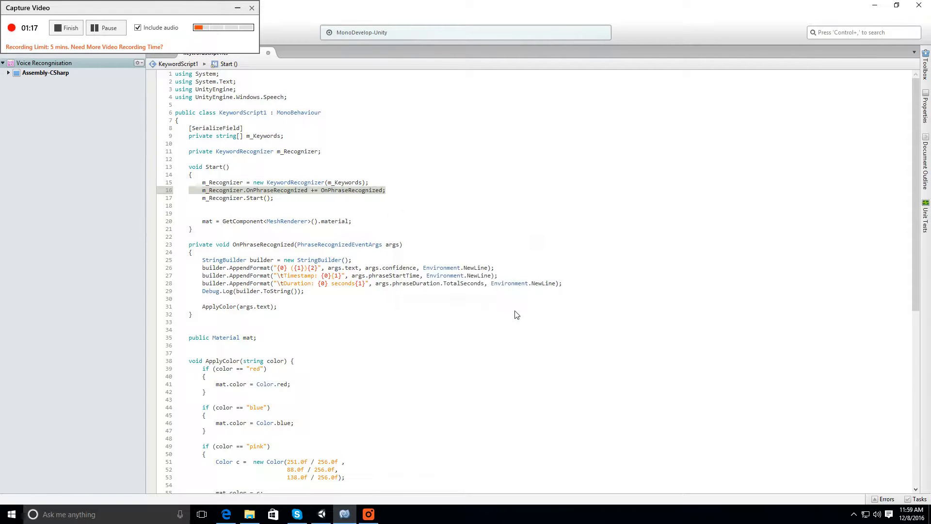